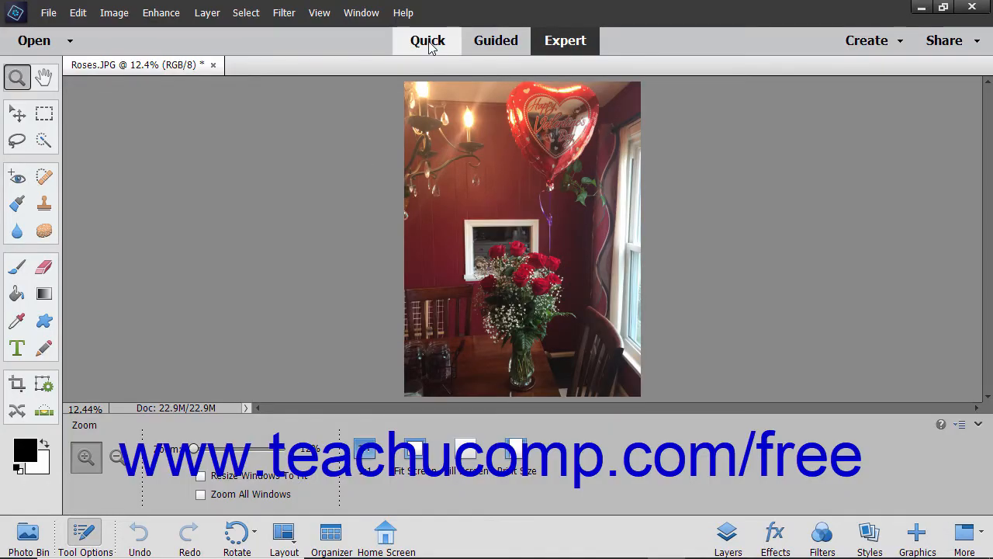
Switch the roses photo from Expert to Quick edit mode
left_click(427, 40)
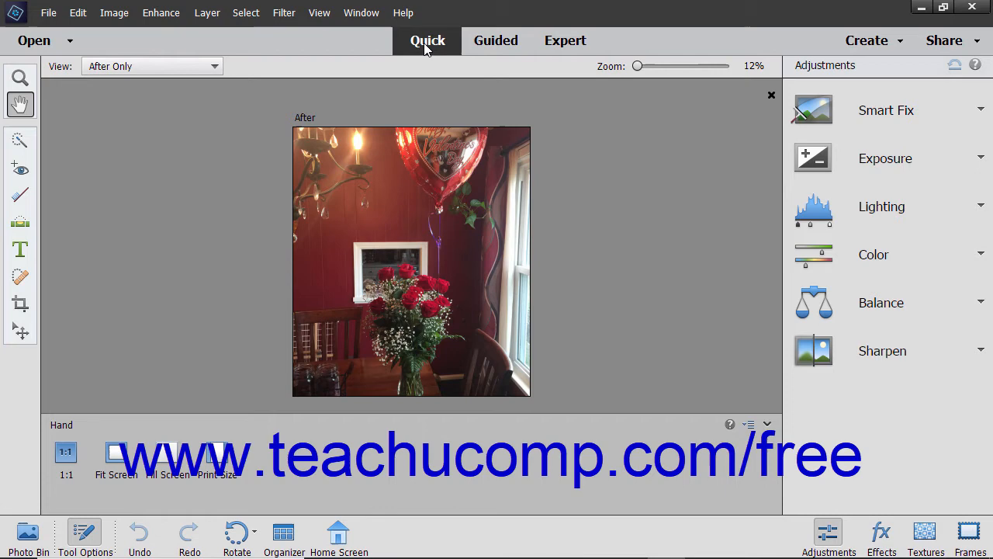
mouse_move(83, 163)
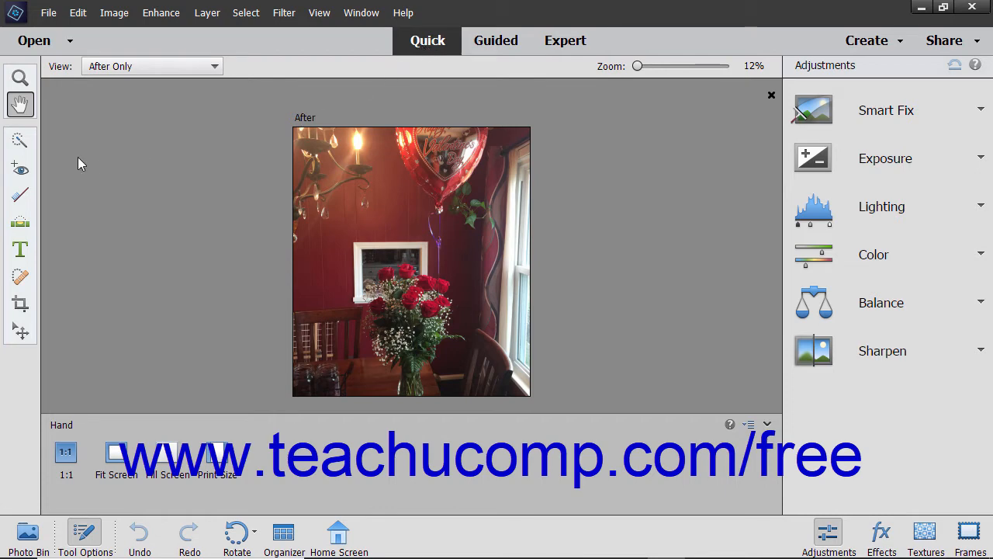
mouse_move(21, 196)
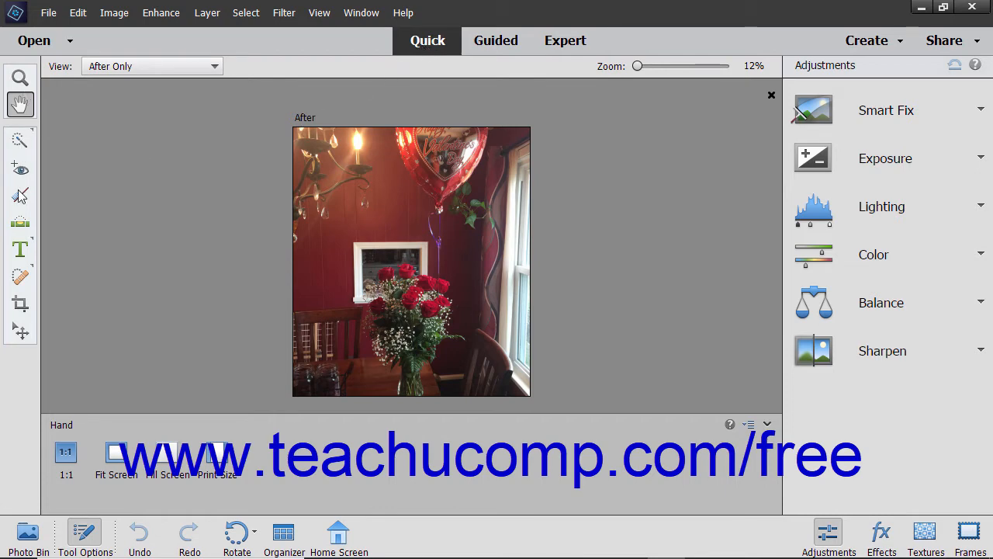
mouse_move(20, 105)
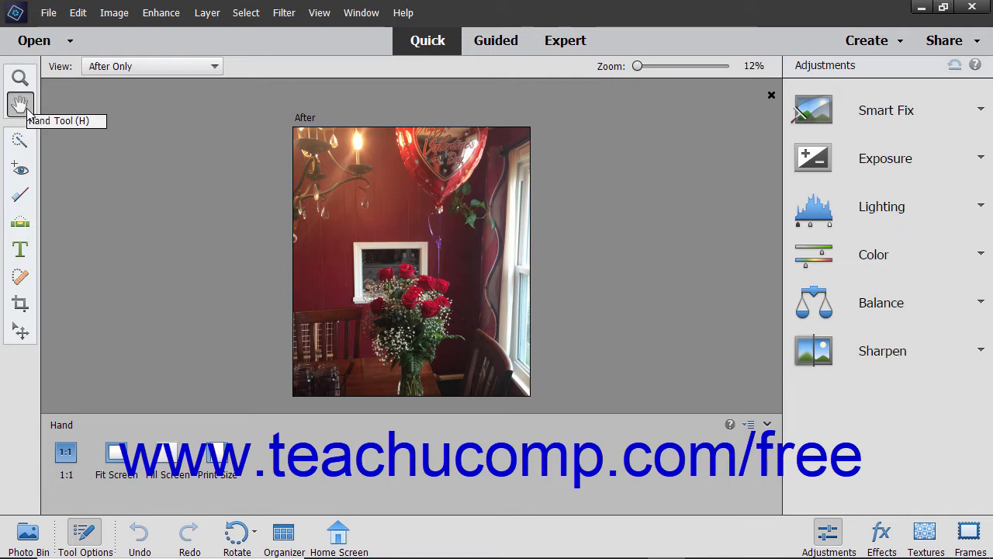
mouse_move(19, 141)
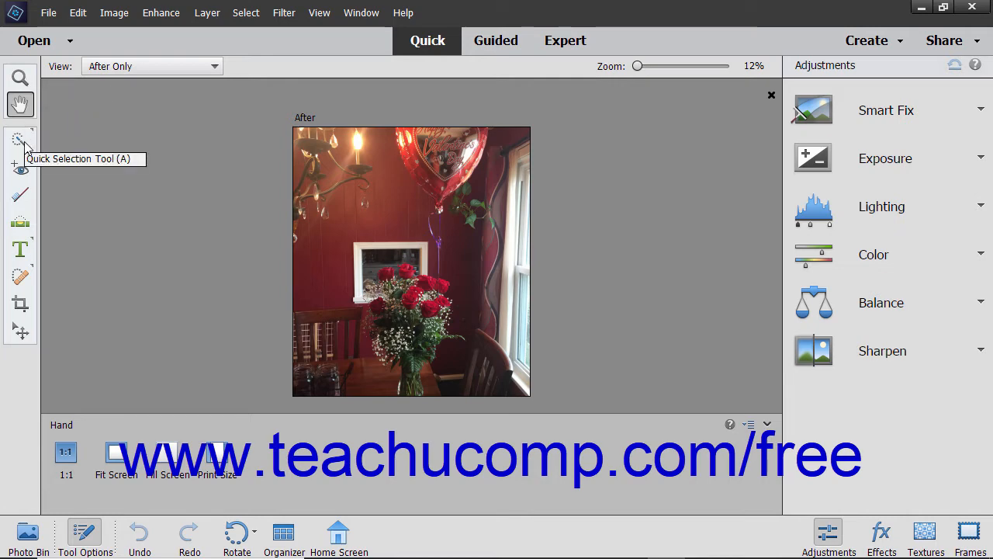
mouse_move(20, 169)
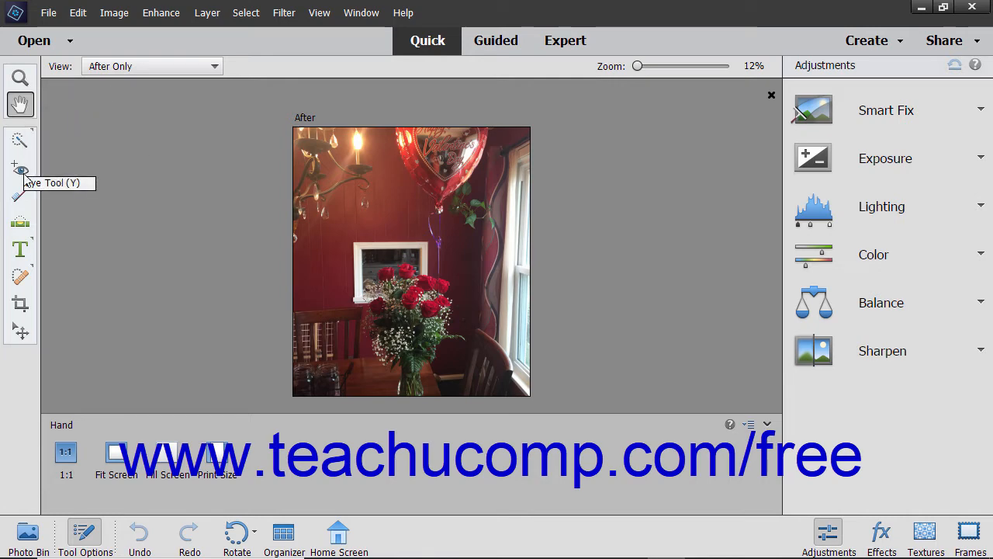
mouse_move(20, 222)
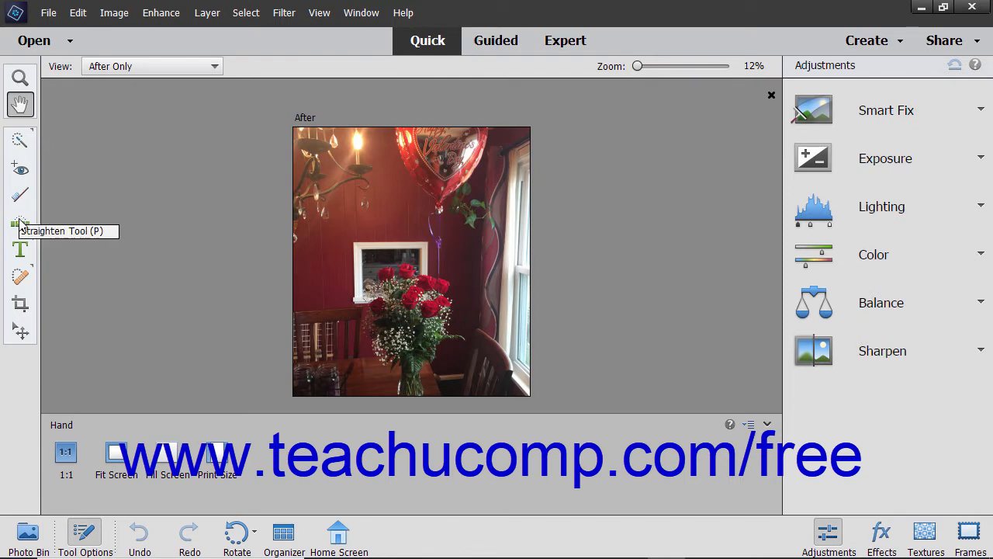
mouse_move(19, 250)
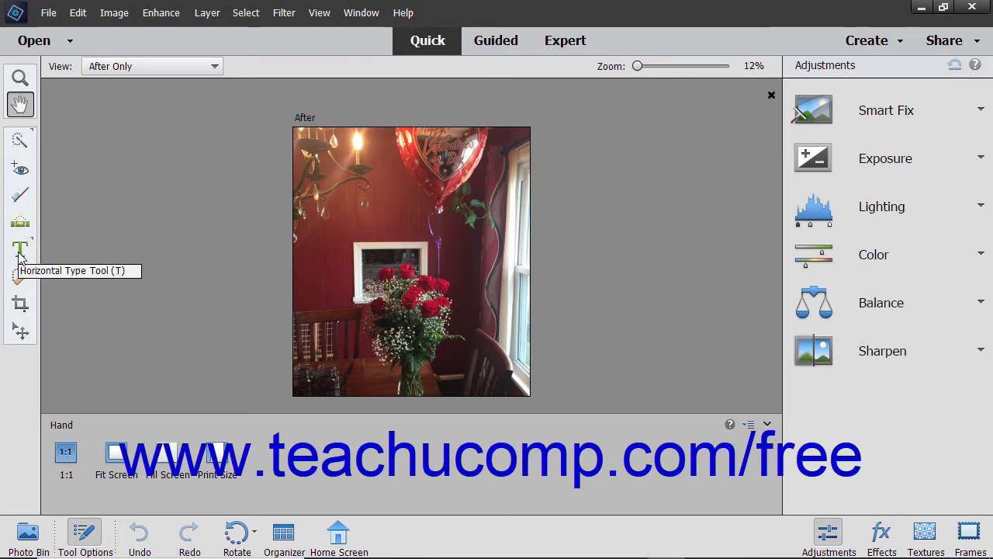
mouse_move(19, 301)
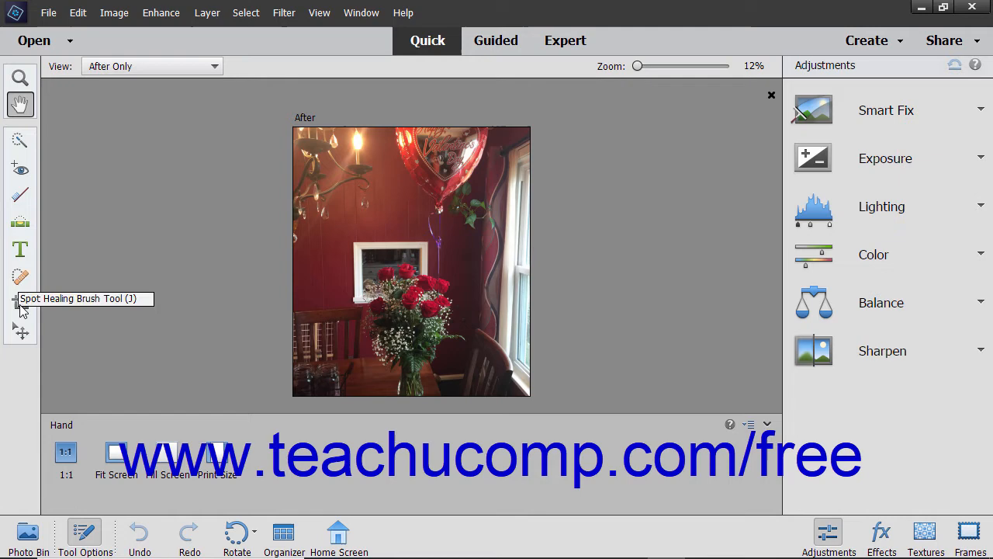
mouse_move(22, 334)
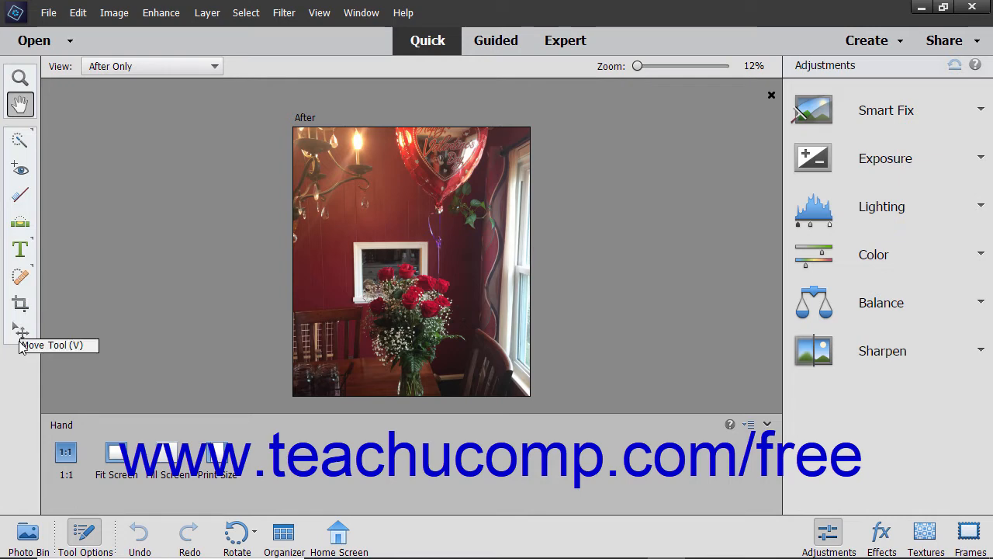
mouse_move(21, 341)
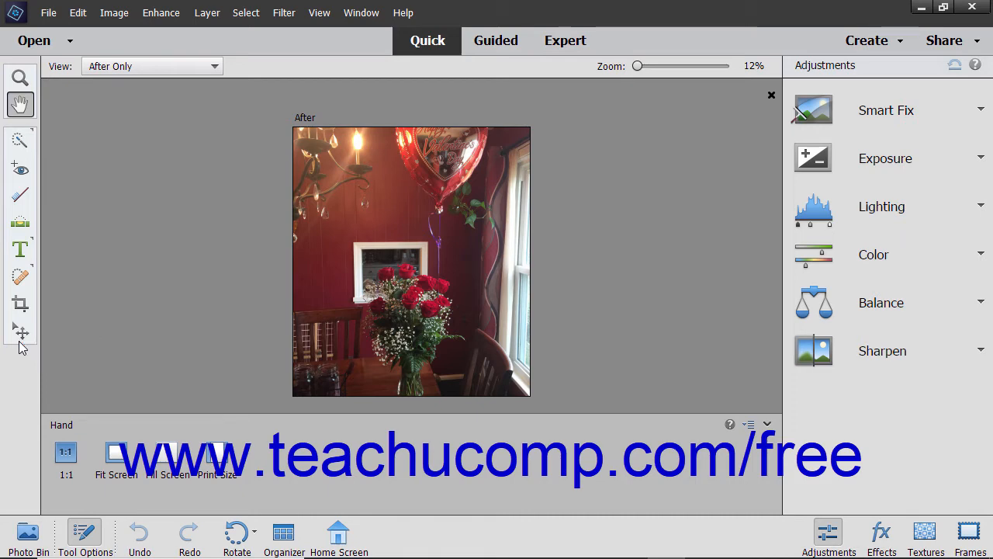
mouse_move(207, 260)
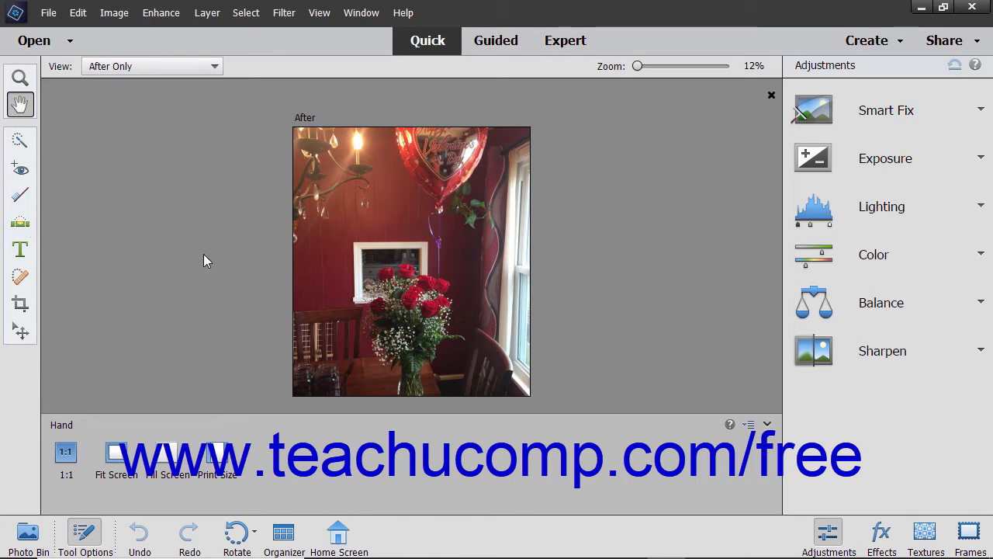
left_click(206, 12)
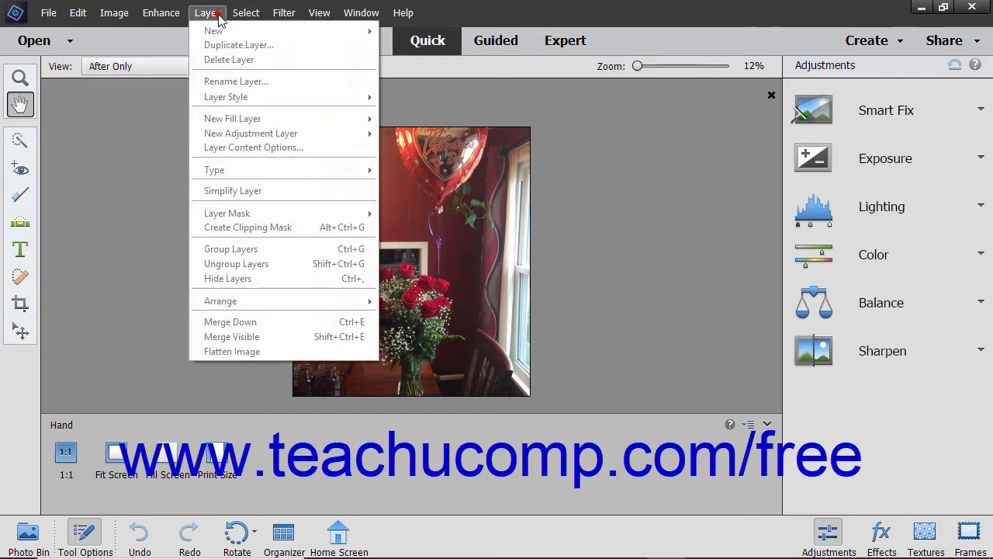
mouse_move(232, 118)
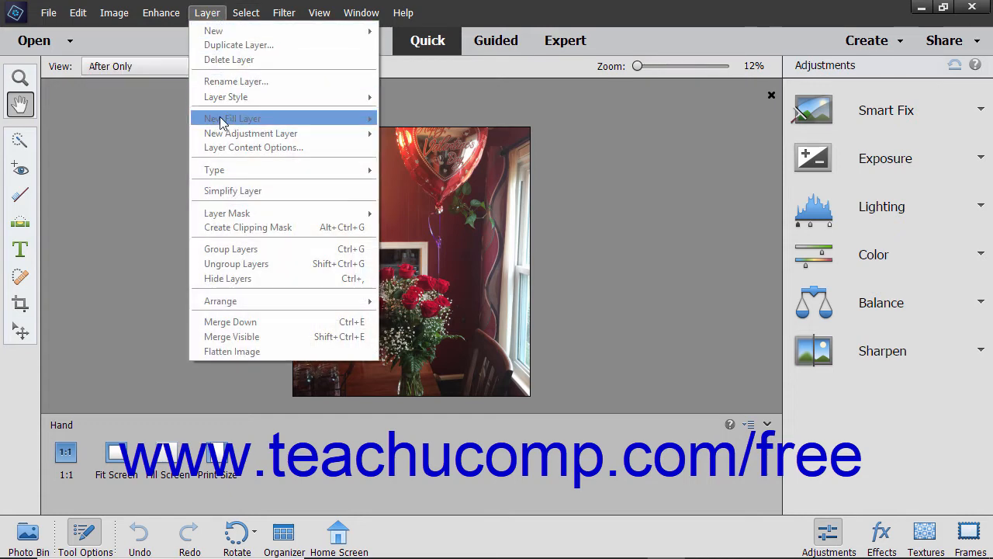
mouse_move(228, 59)
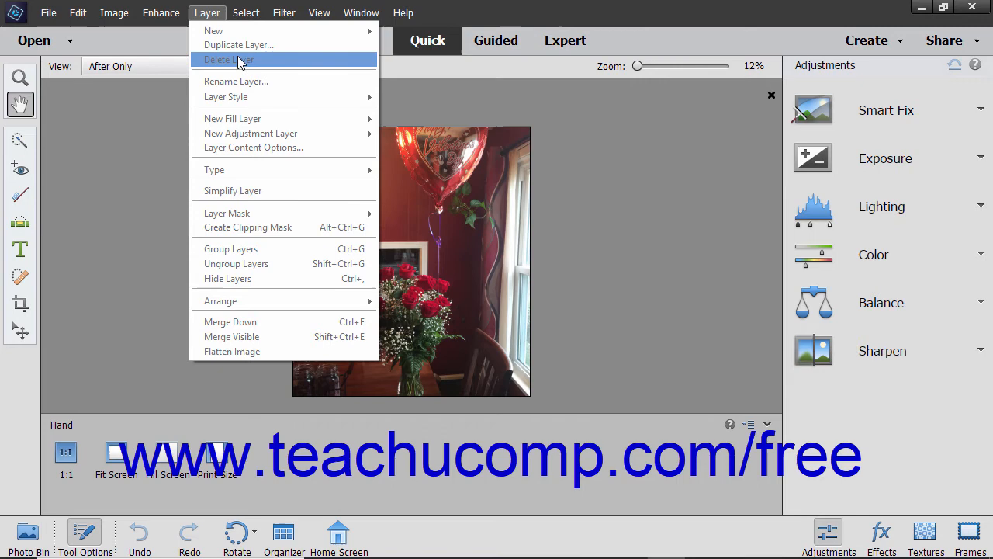
mouse_move(209, 20)
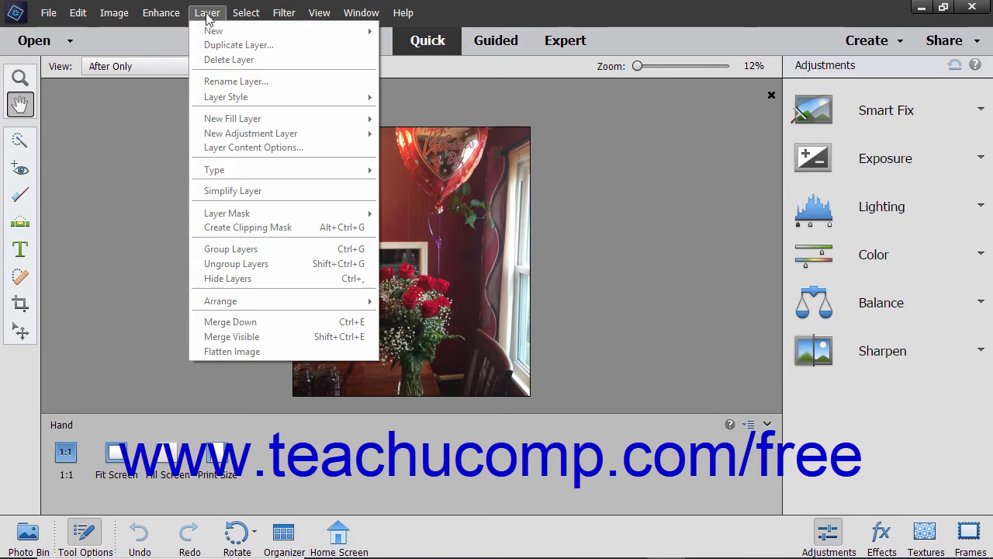
left_click(205, 130)
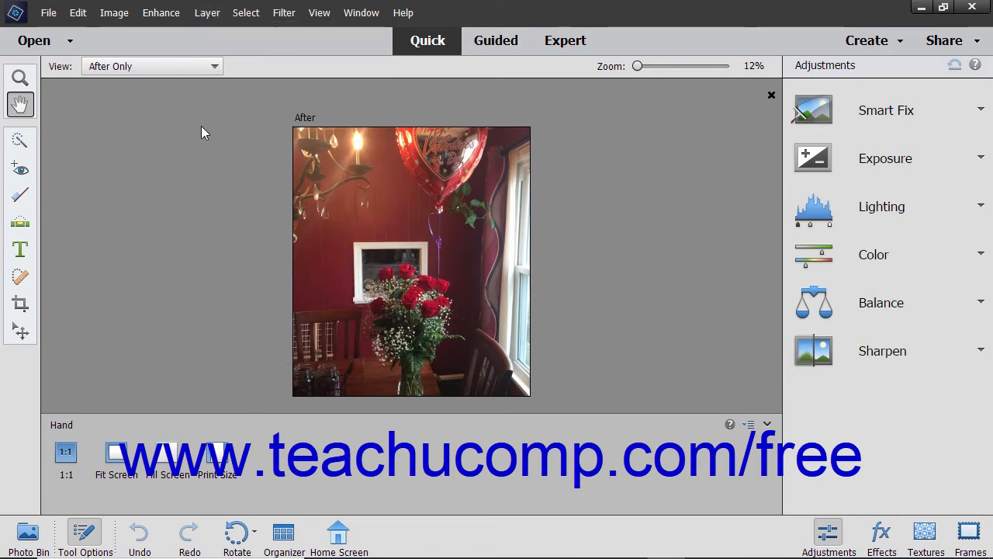
mouse_move(742, 115)
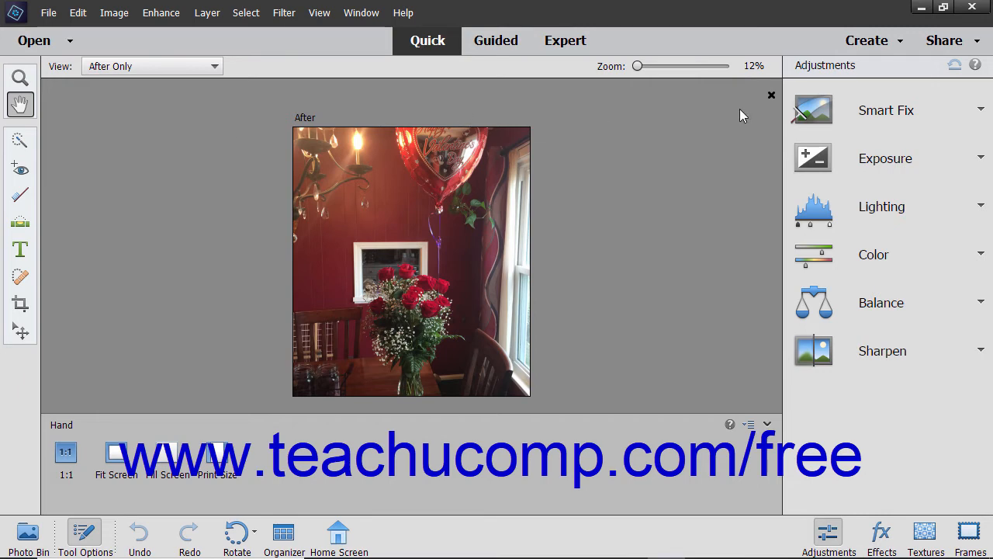
mouse_move(885, 110)
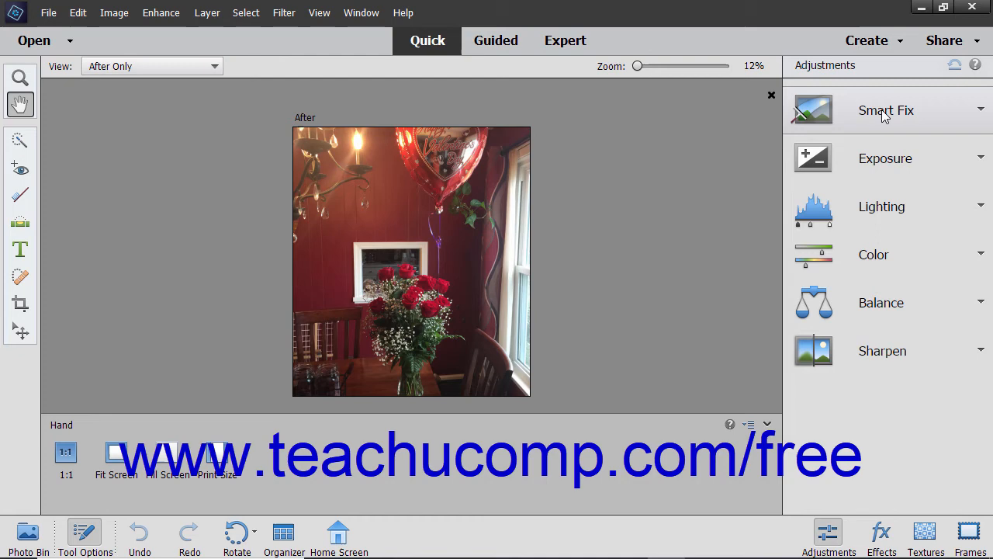
mouse_move(984, 118)
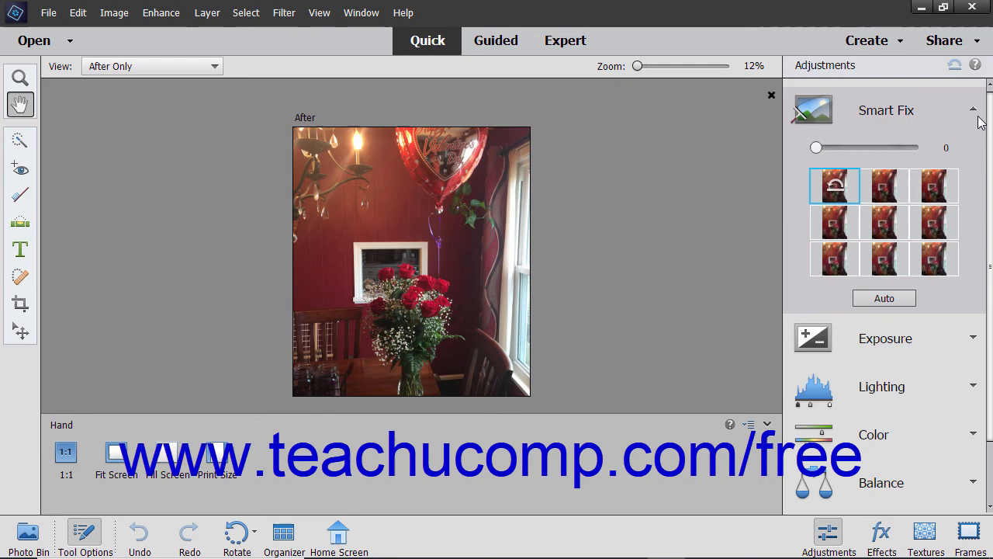
mouse_move(946, 176)
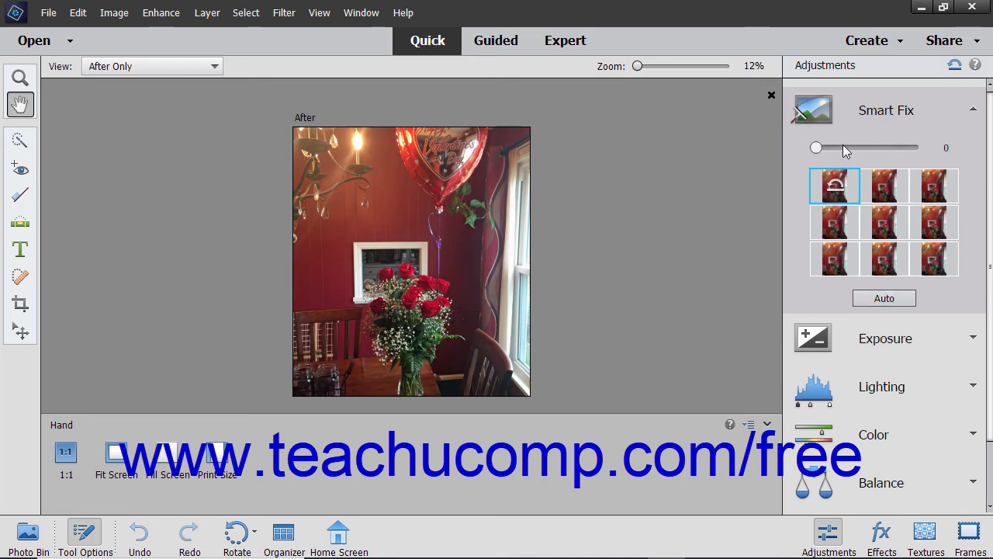
mouse_move(648, 131)
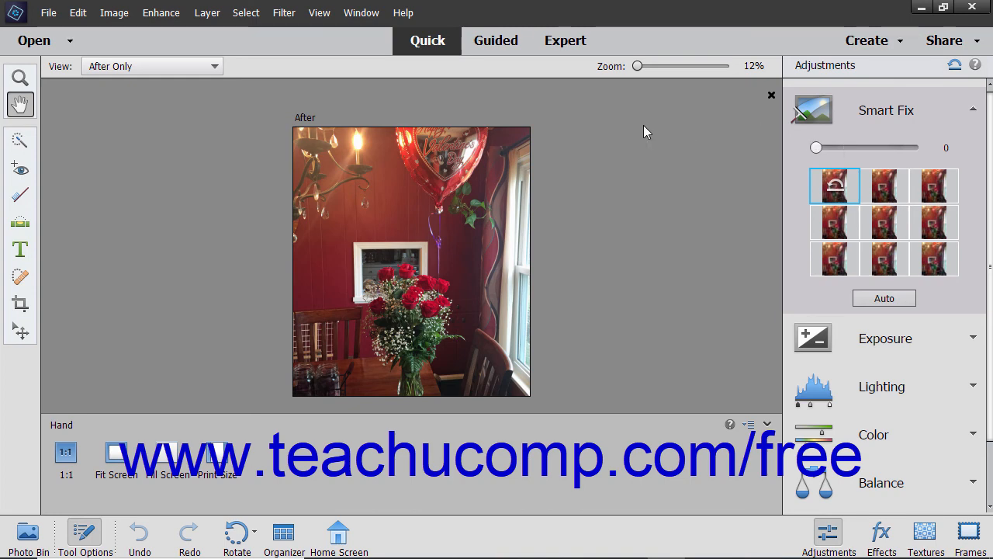
Leave Quick mode's Smart Fix panel and return the roses photo to Expert mode
left_click(565, 40)
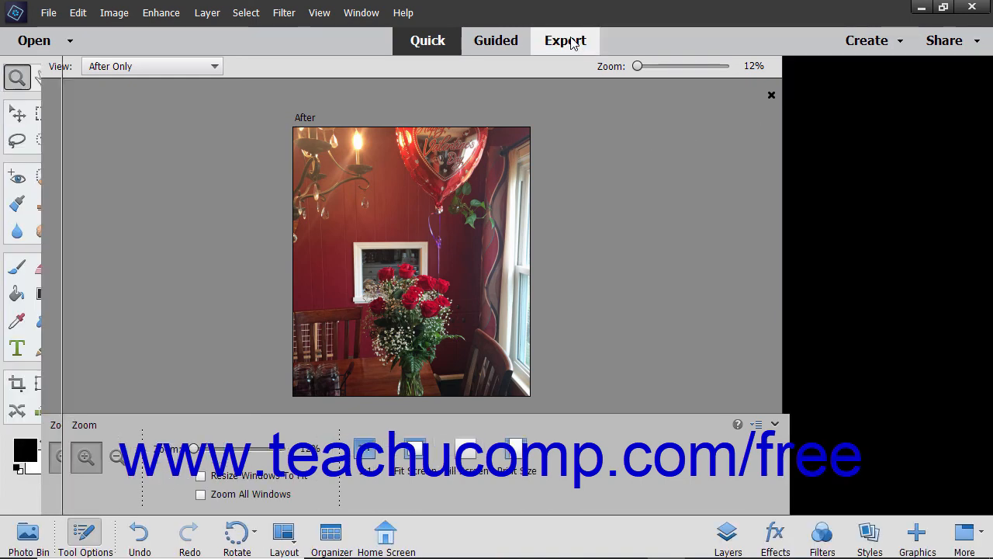